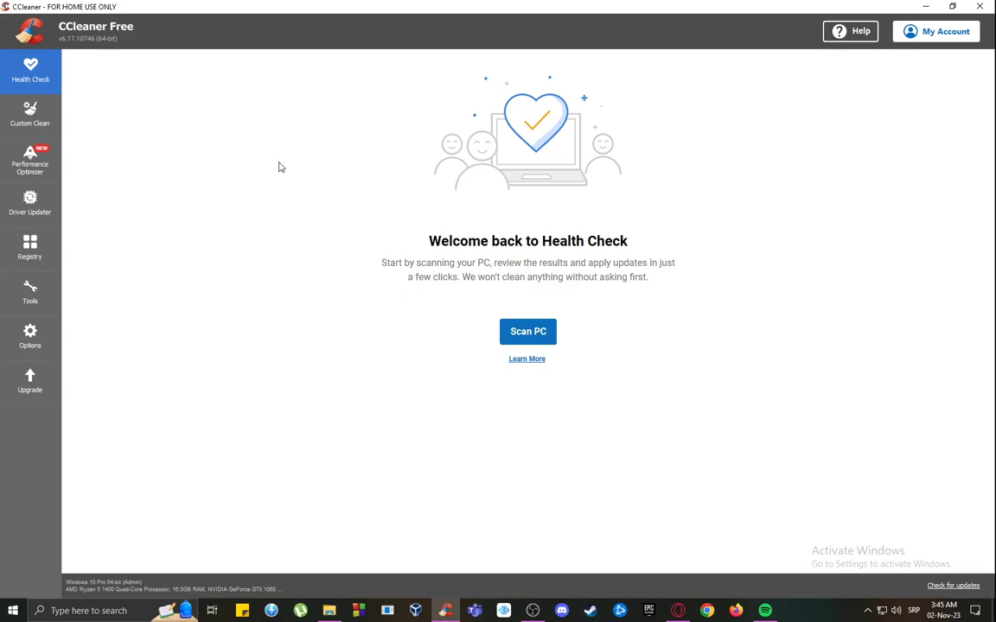
pyautogui.moveTo(173, 192)
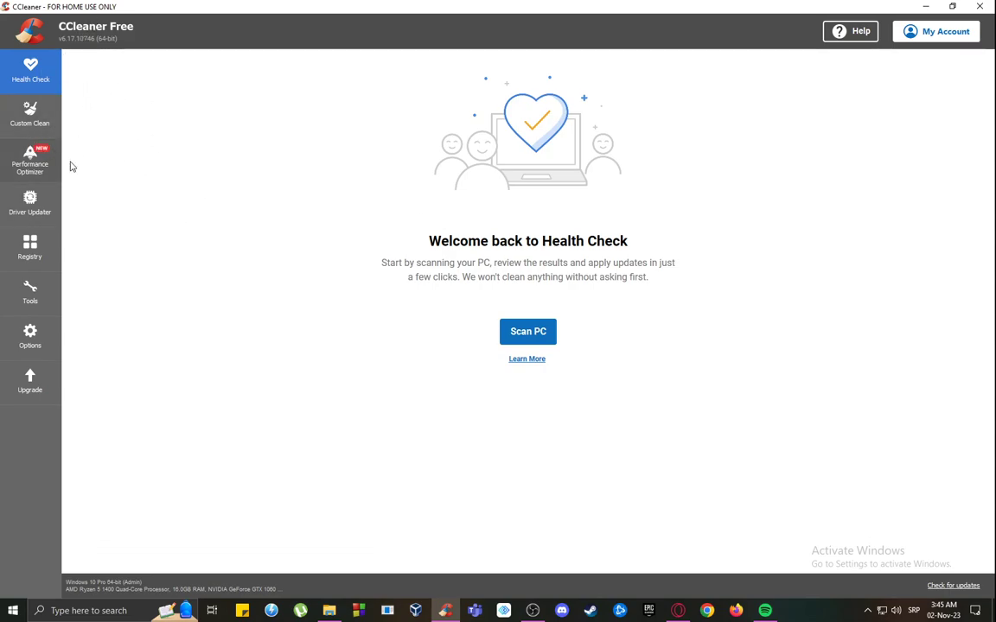
pyautogui.moveTo(204, 216)
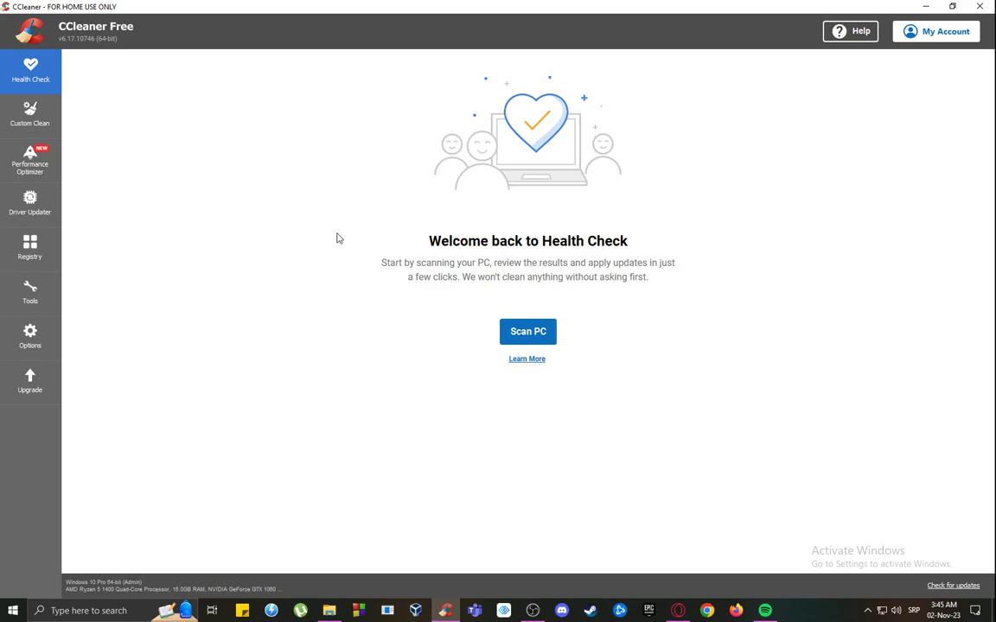
pyautogui.moveTo(31, 159)
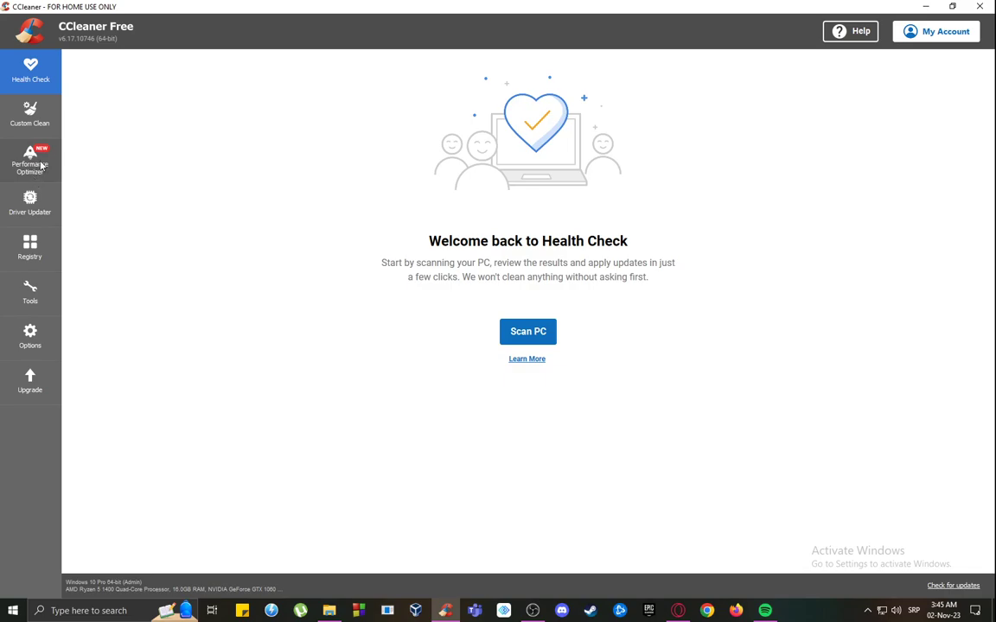
# Step: Tour the Performance Optimizer and Custom Clean modules, then return to Health Check
pyautogui.click(29, 160)
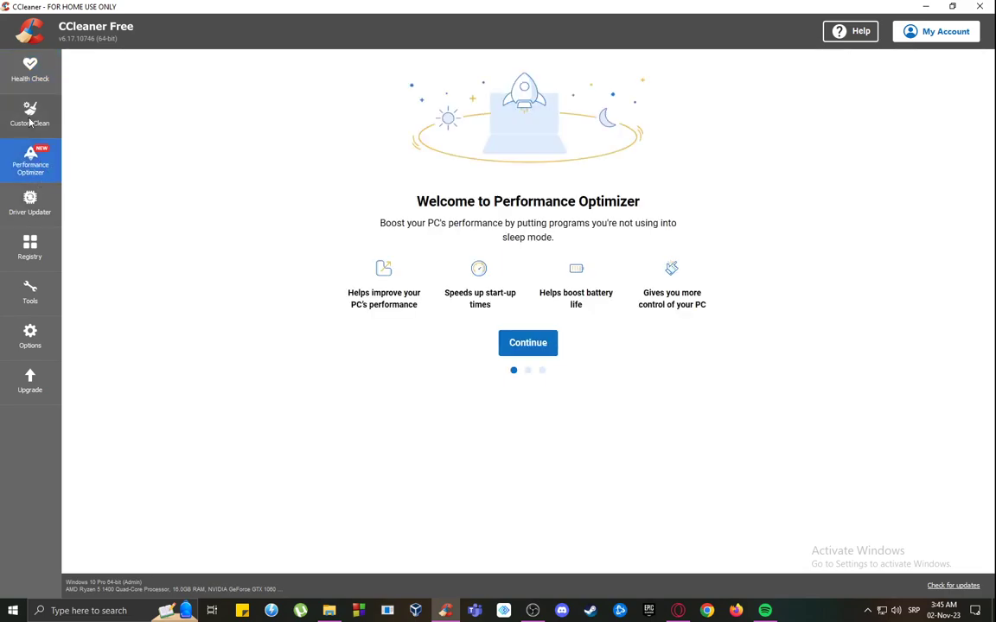
pyautogui.click(29, 115)
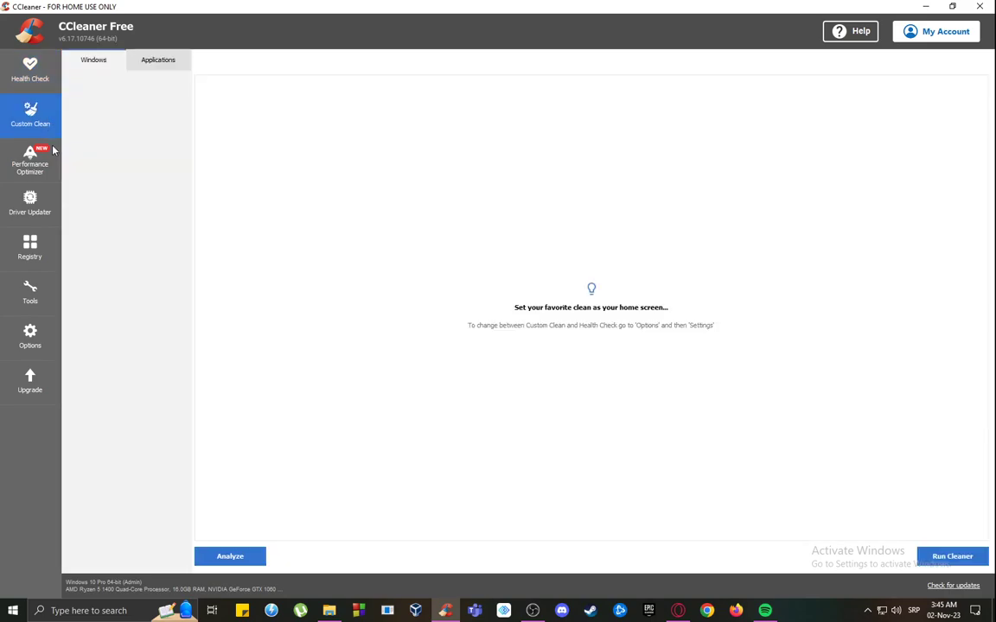
pyautogui.click(30, 69)
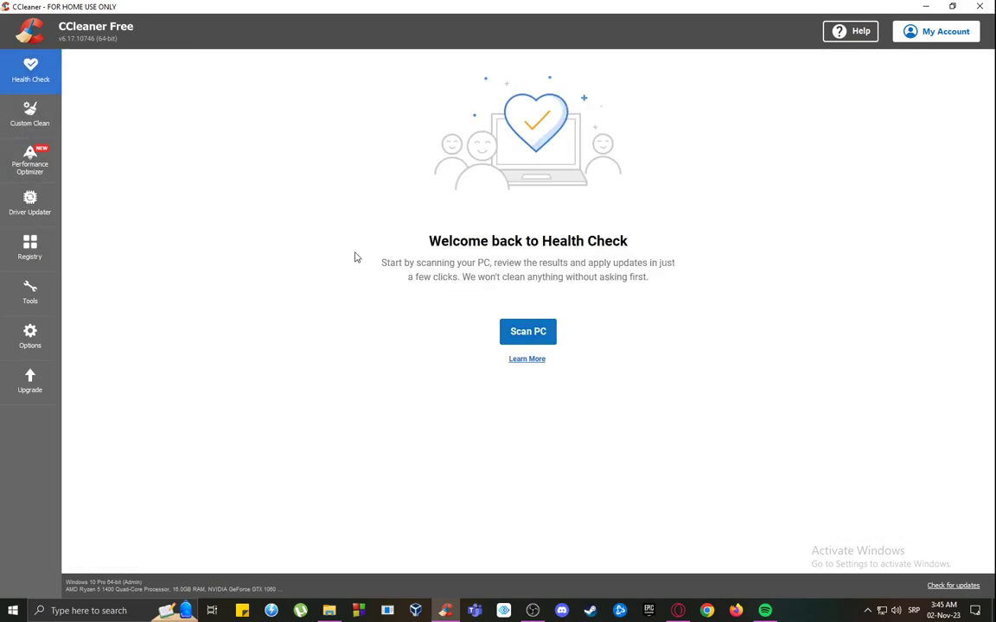
pyautogui.moveTo(629, 204)
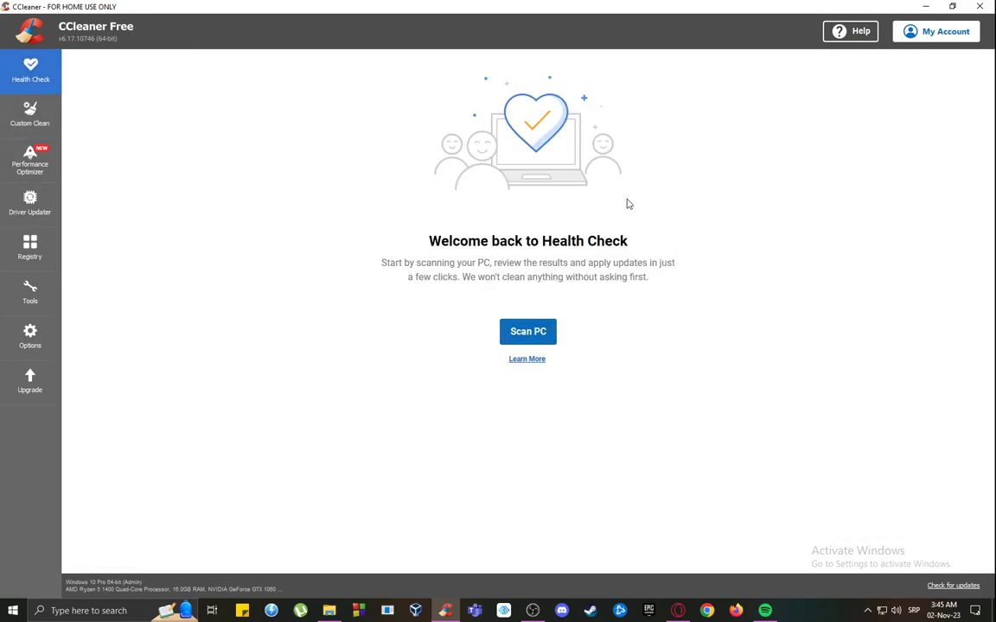
pyautogui.moveTo(373, 242)
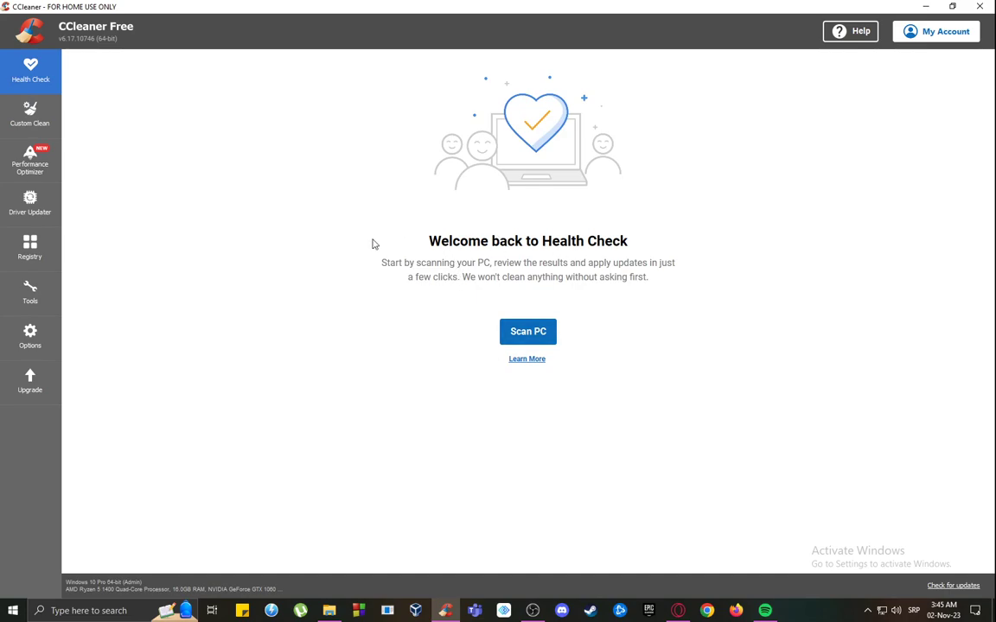
pyautogui.moveTo(436, 311)
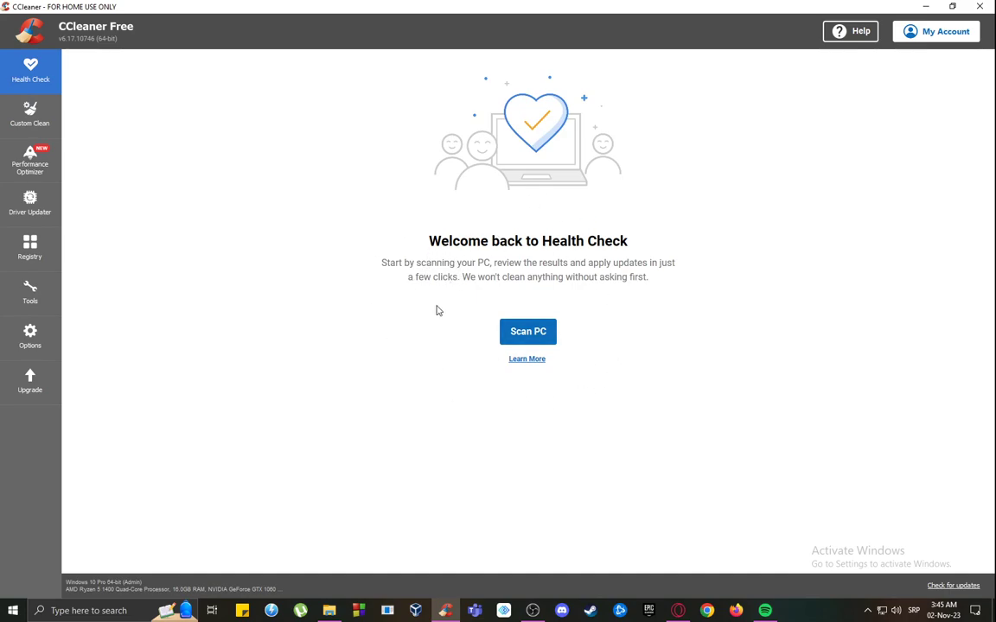
pyautogui.moveTo(557, 267)
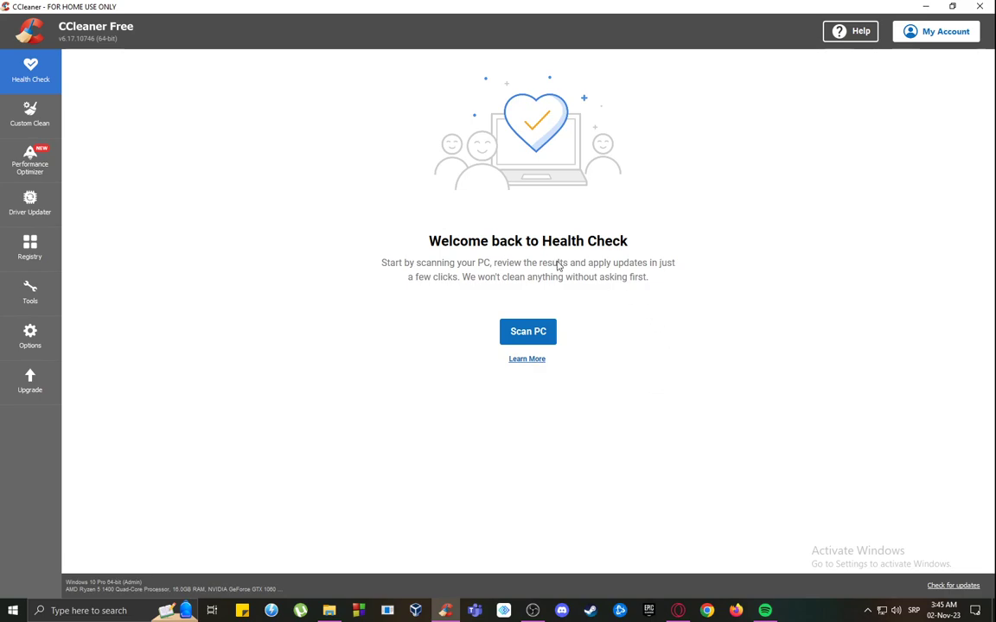
pyautogui.moveTo(290, 280)
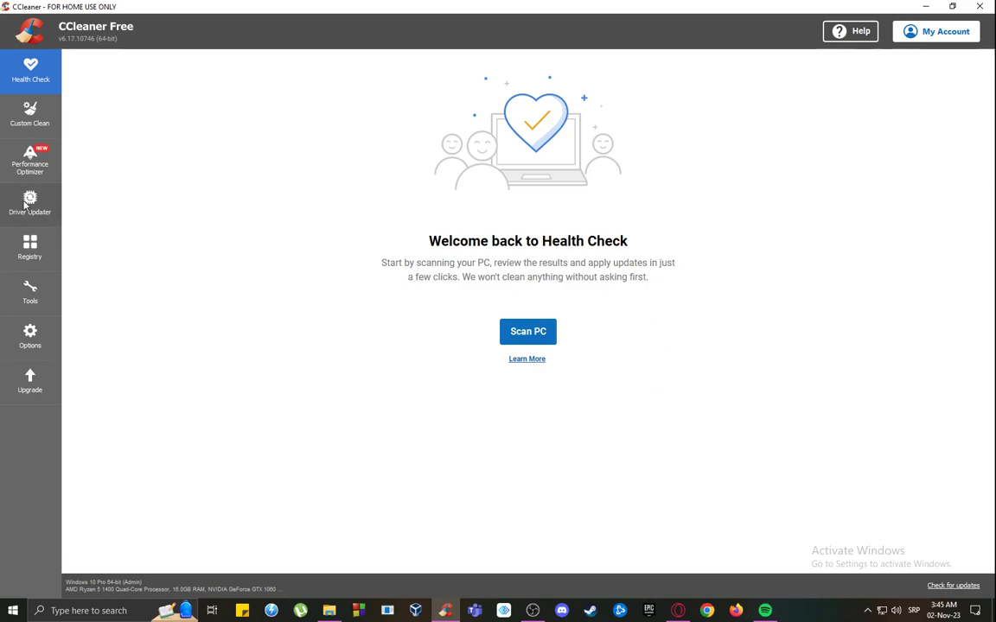
# Step: Pass through the Registry Cleaner to the Tools section's Uninstall list of installed programs
pyautogui.click(29, 245)
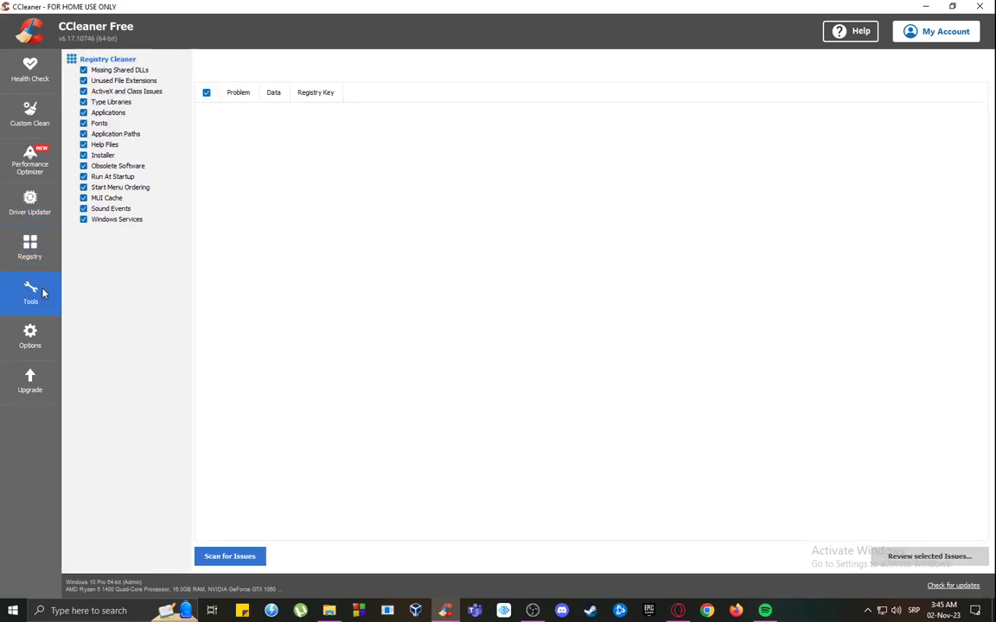
pyautogui.click(29, 294)
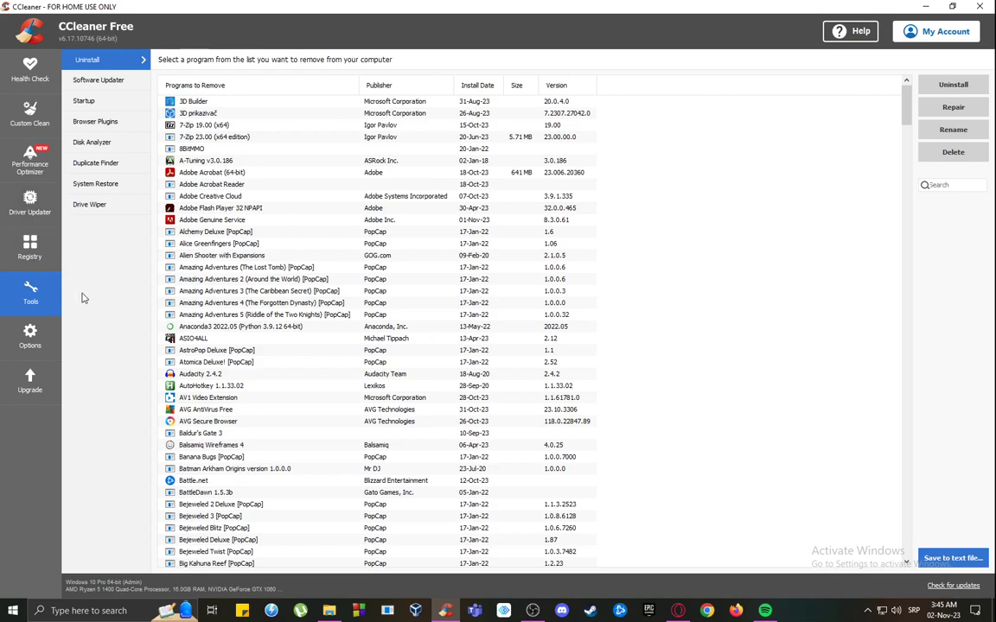
pyautogui.moveTo(216, 38)
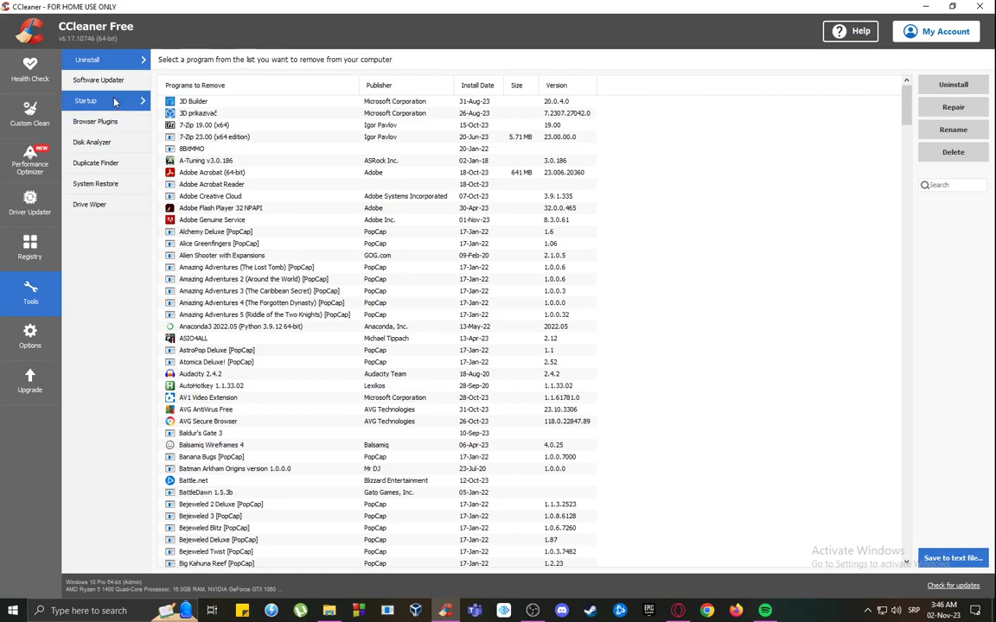
# Step: View the Startup programs list, then go back to the Health Check welcome page
pyautogui.click(87, 101)
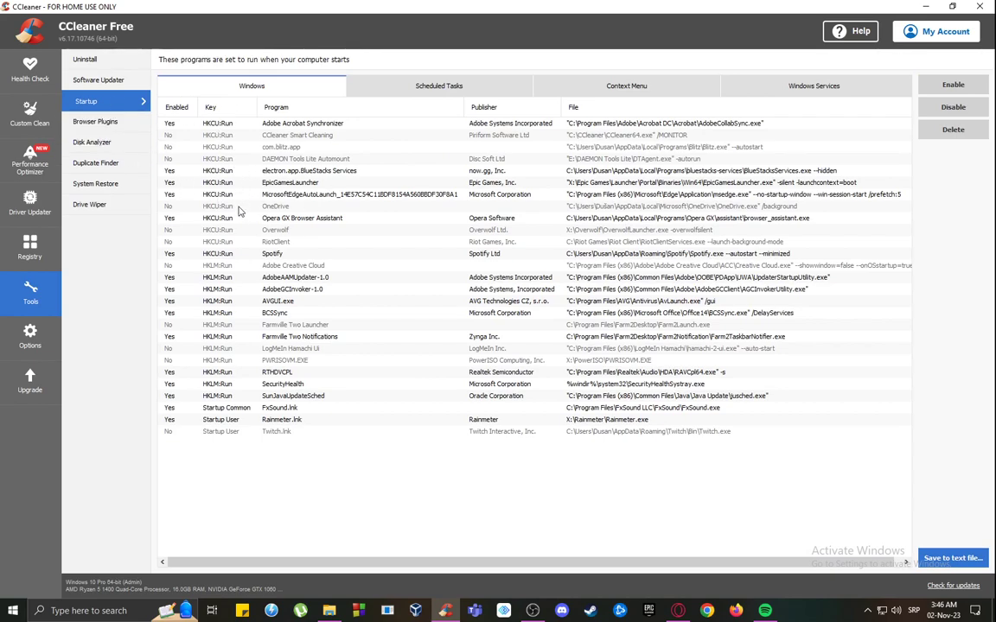
pyautogui.moveTo(356, 263)
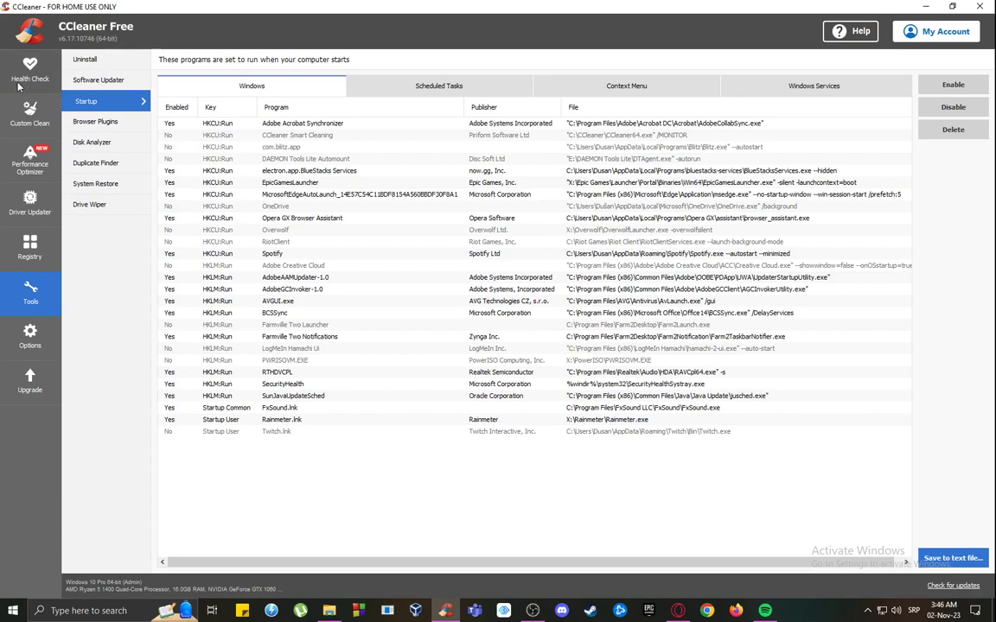
pyautogui.click(30, 69)
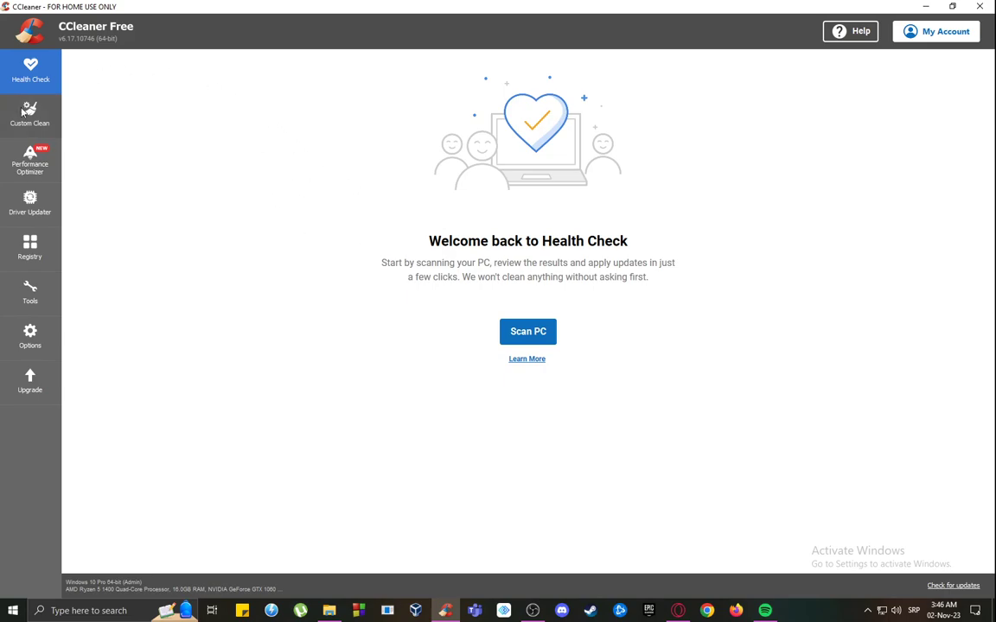
pyautogui.moveTo(100, 603)
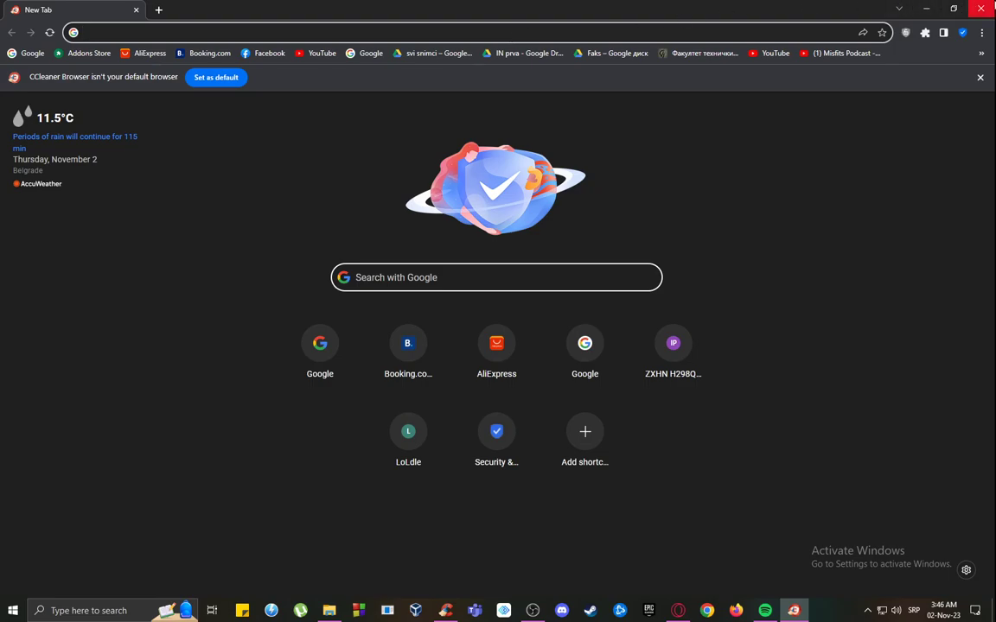
# Step: Close CCleaner Browser so Windows Settings' Apps & features page shows over CCleaner Free
pyautogui.click(794, 612)
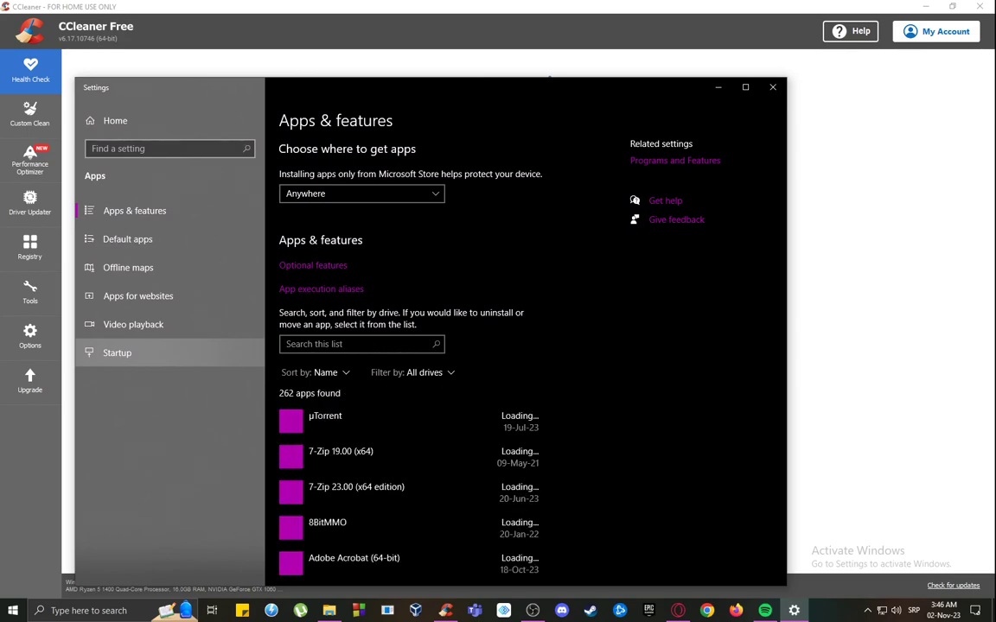
# Step: Search the apps list for 'CCleaner', expand CCleaner Browser's entry, then close Settings
pyautogui.write('CCleaner')
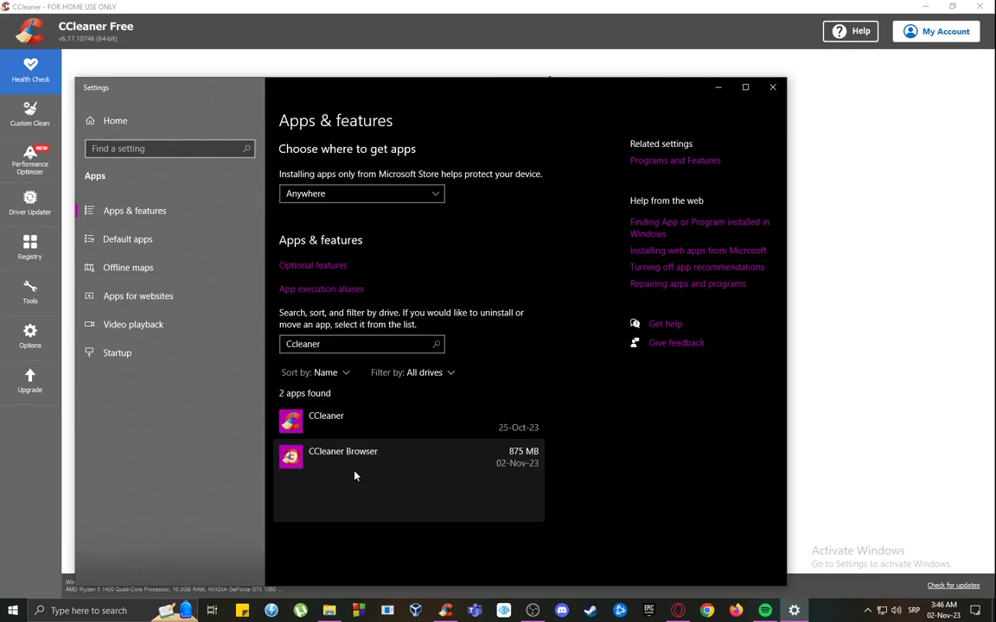
pyautogui.click(342, 456)
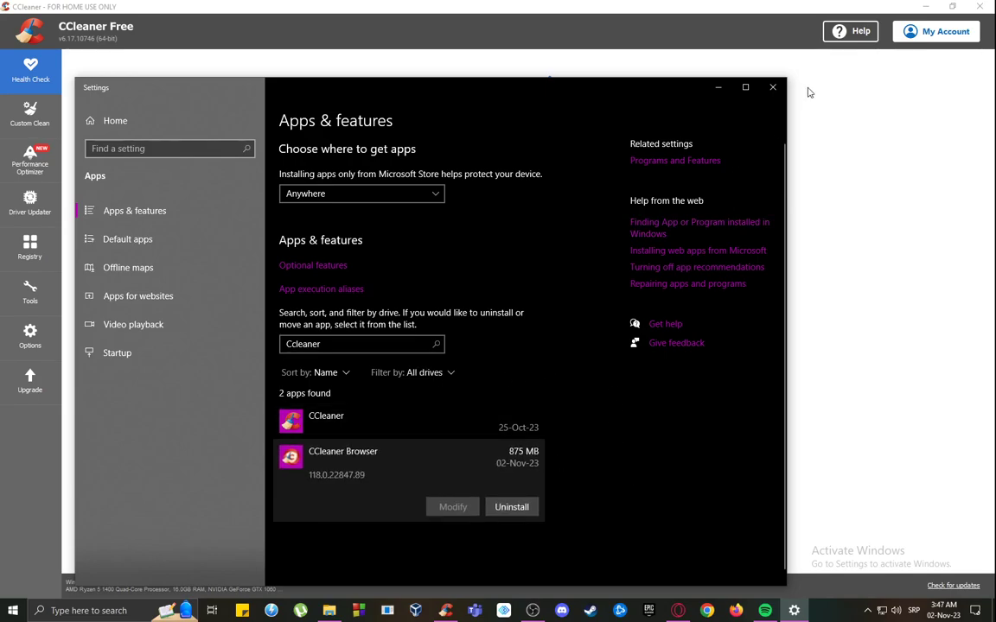
pyautogui.click(771, 87)
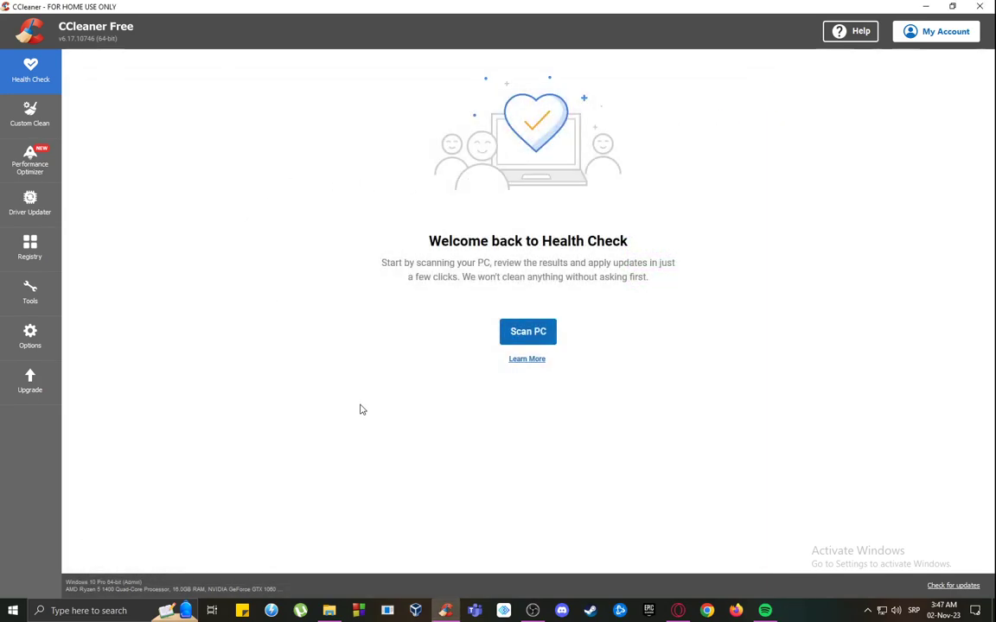
pyautogui.moveTo(424, 491)
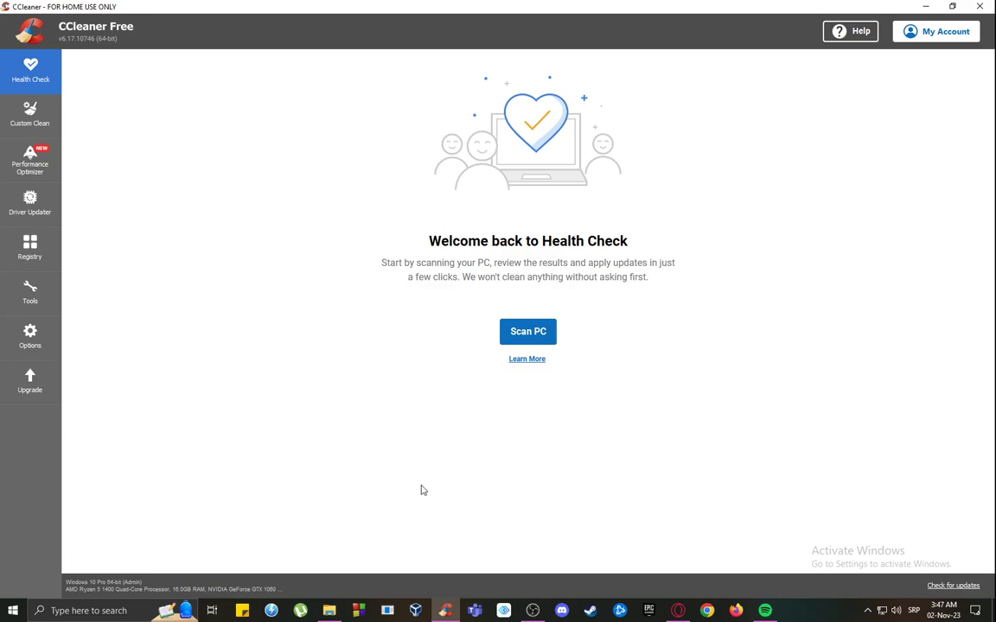